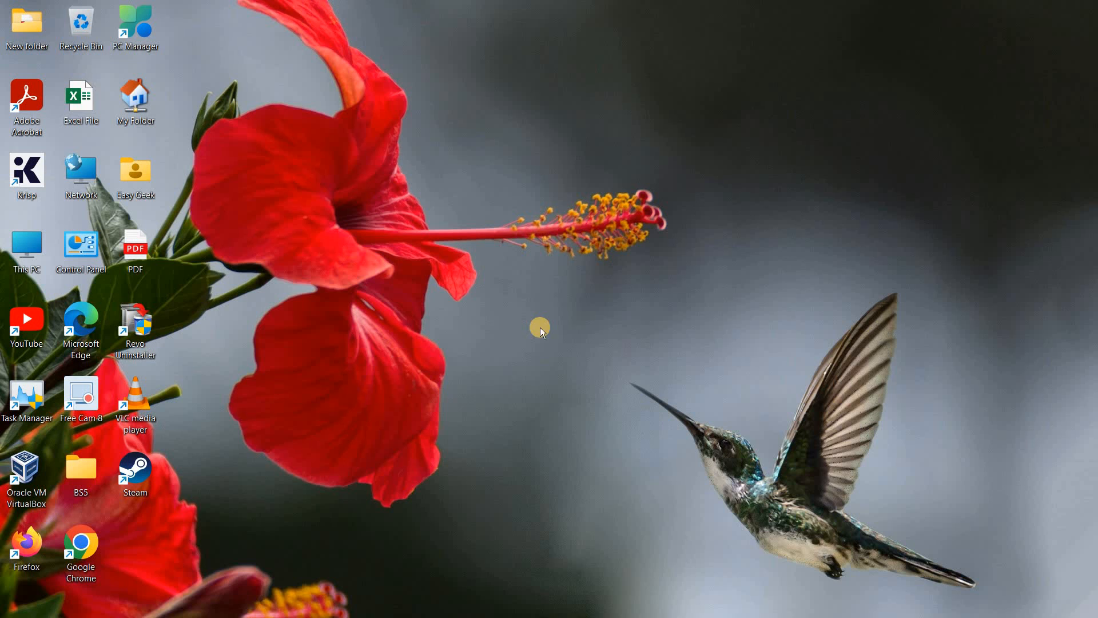
mouse_move(551, 283)
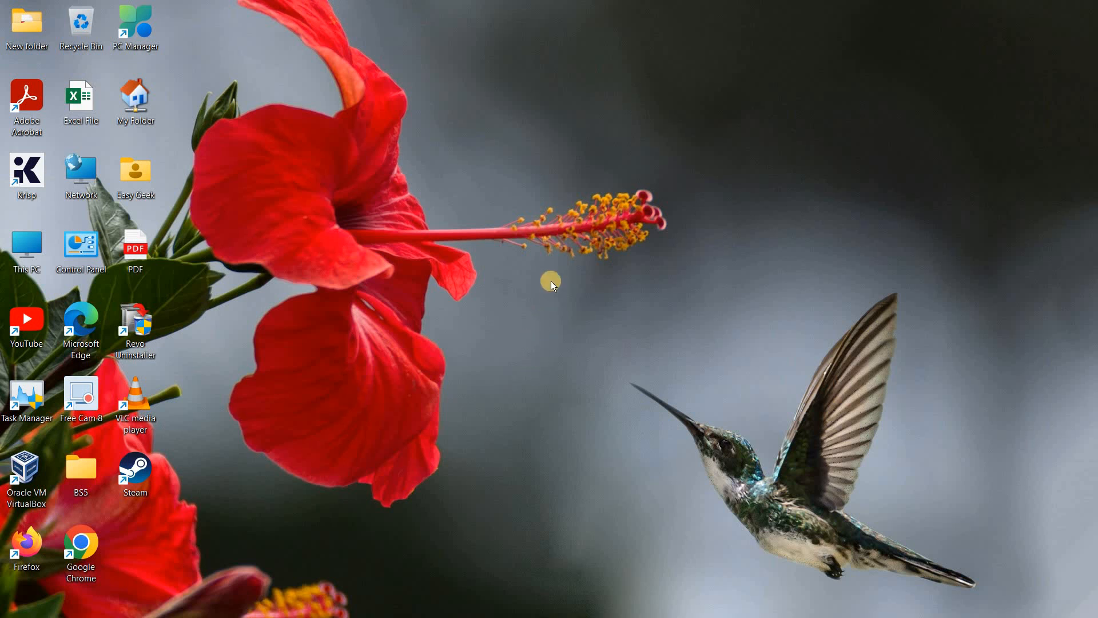
mouse_move(399, 350)
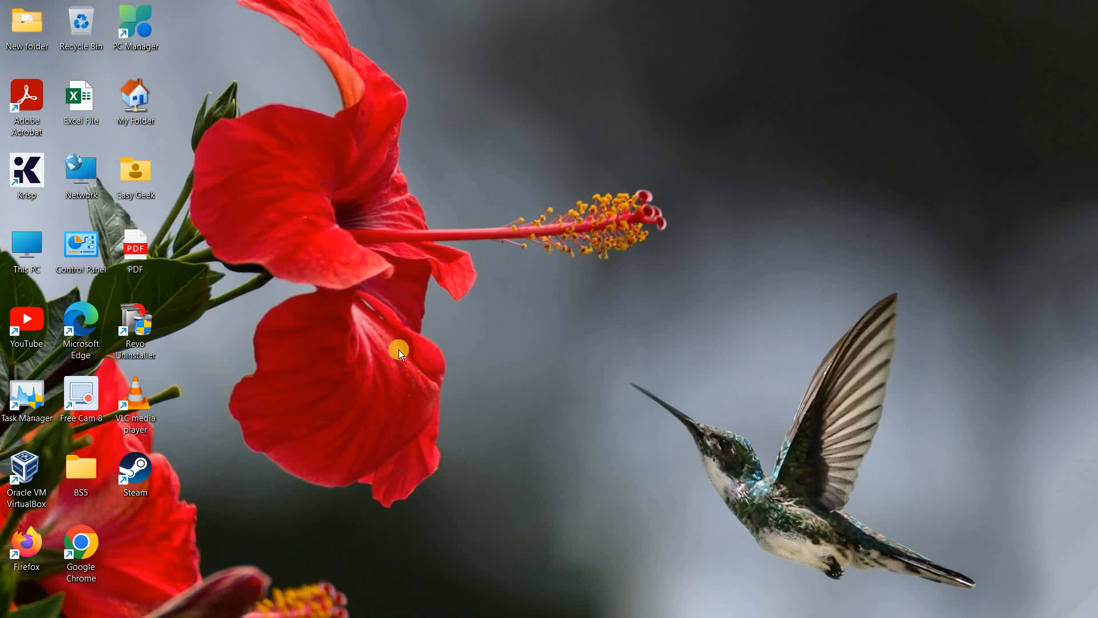
mouse_move(554, 370)
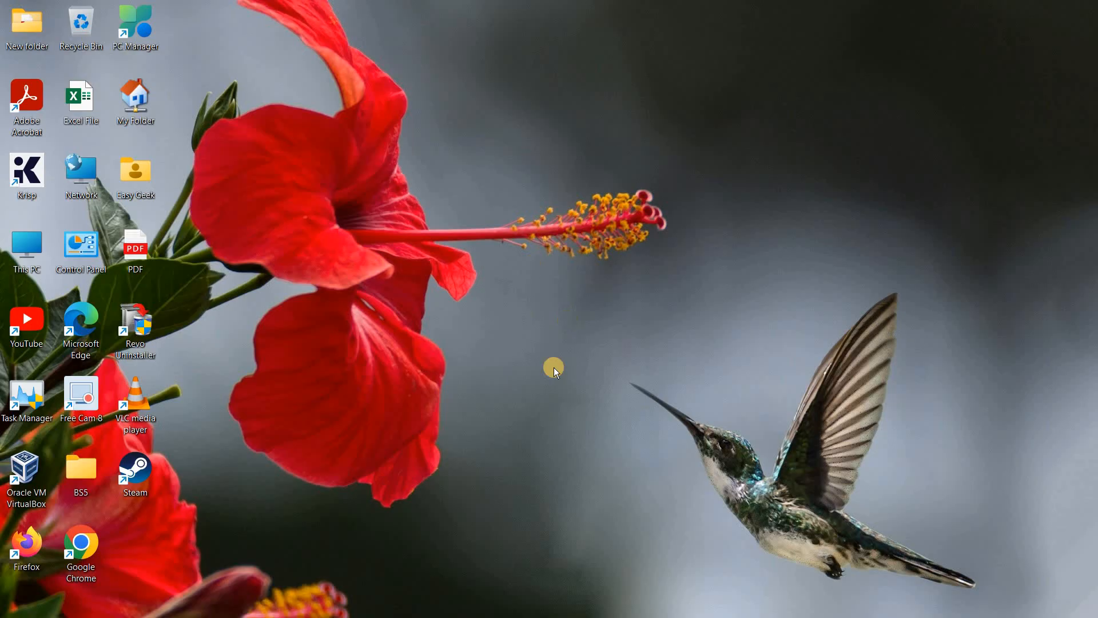
mouse_move(582, 525)
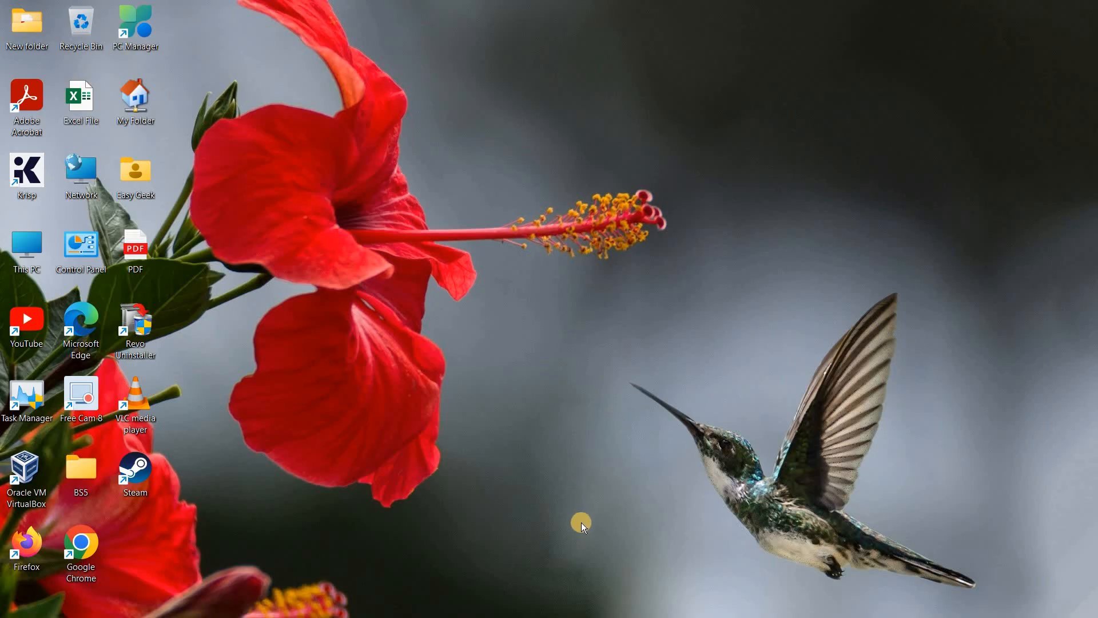
mouse_move(581, 604)
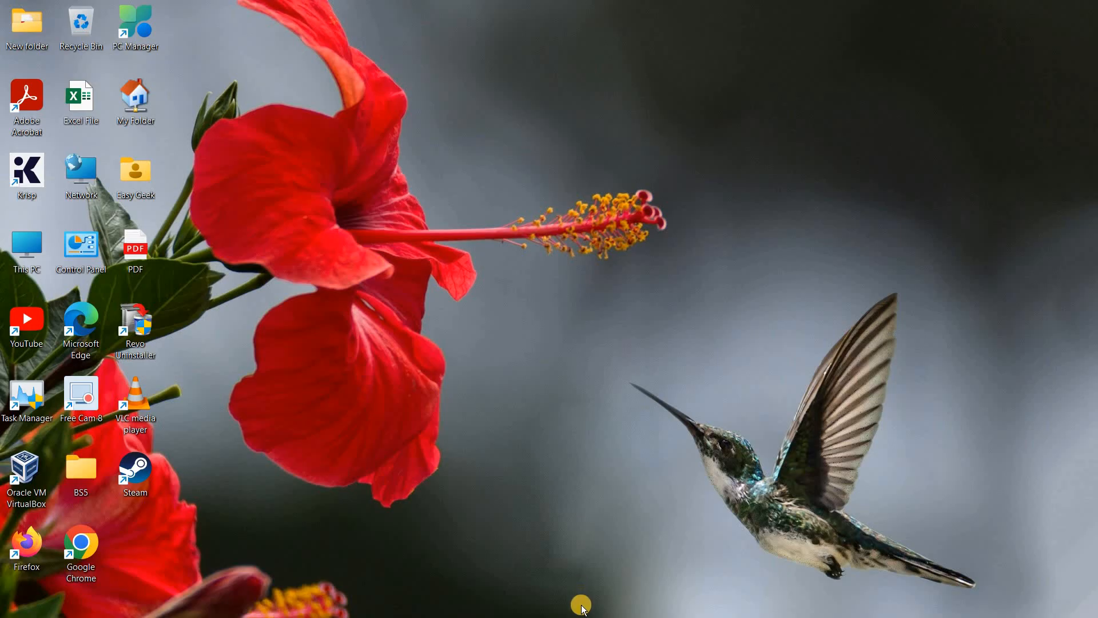
mouse_move(548, 501)
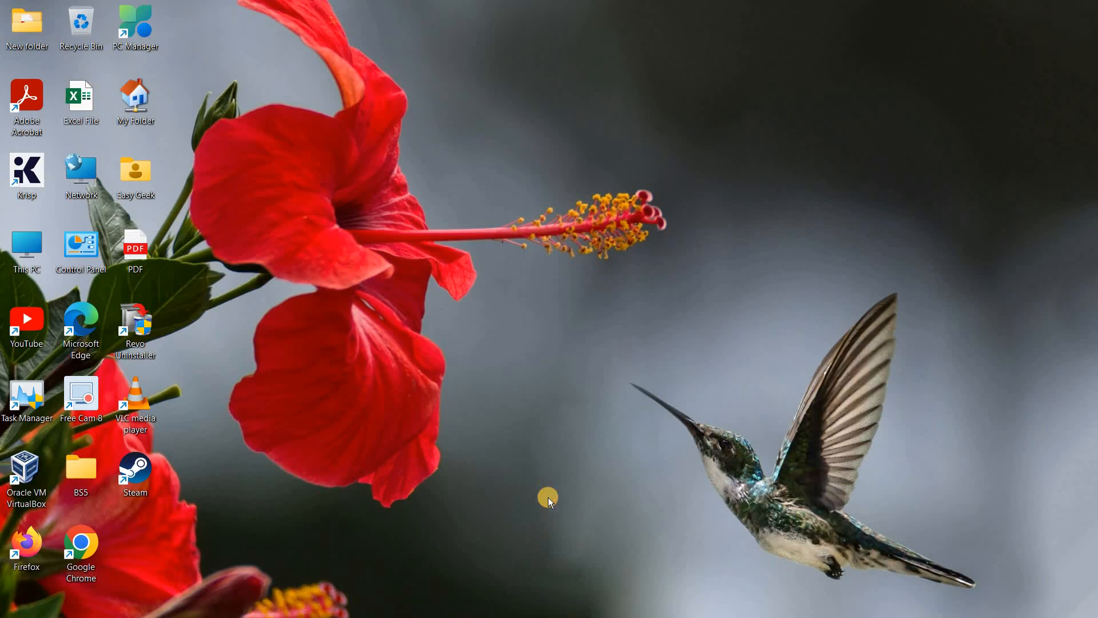
mouse_move(466, 598)
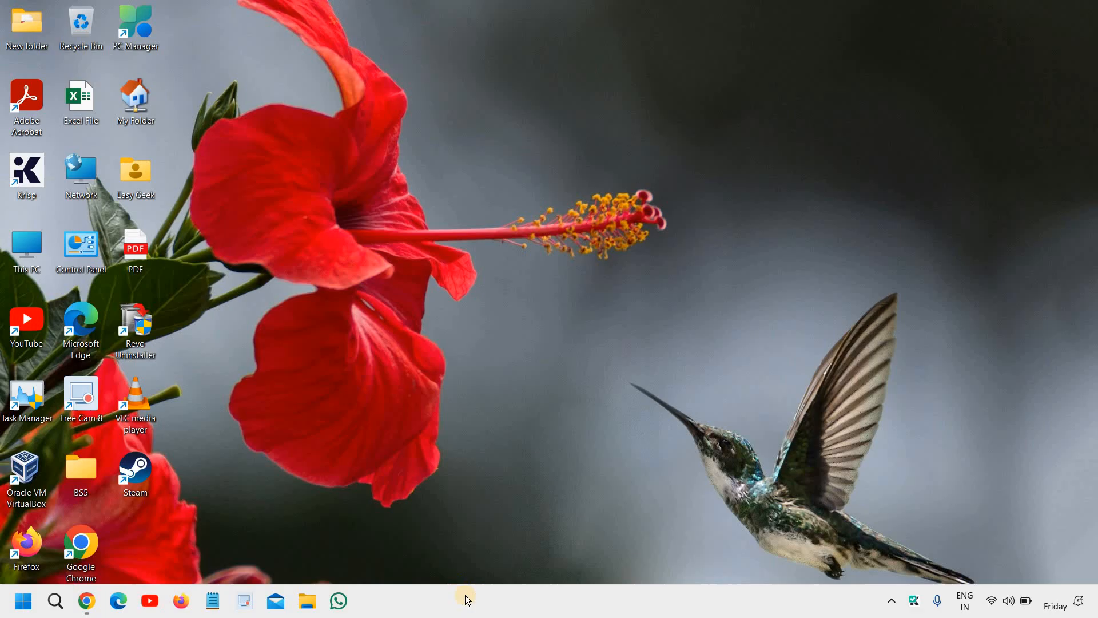
mouse_move(600, 130)
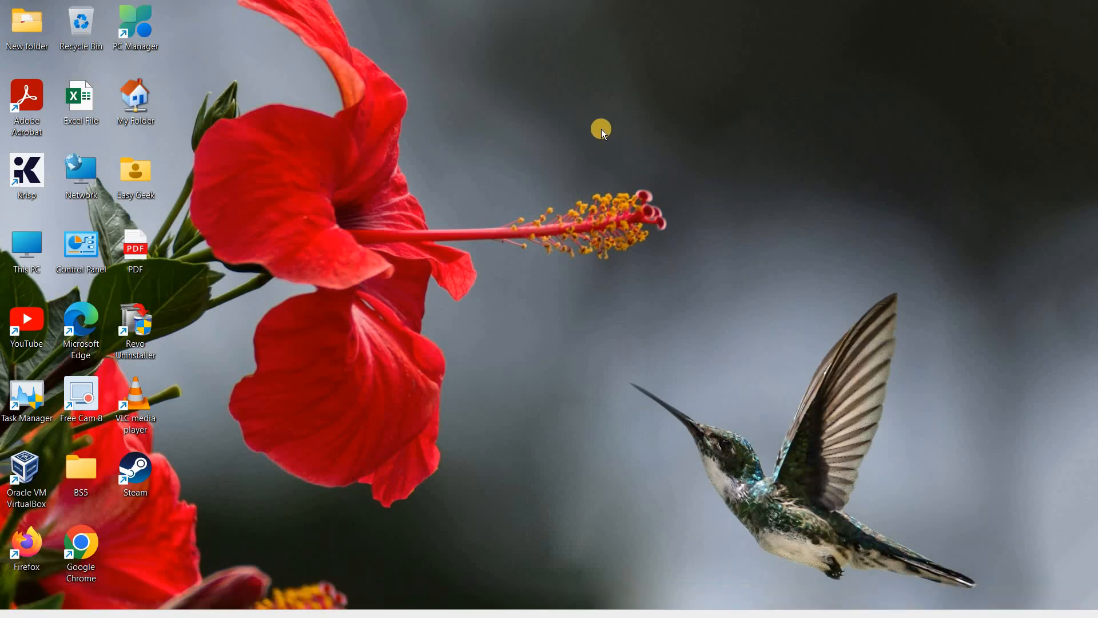
mouse_move(632, 115)
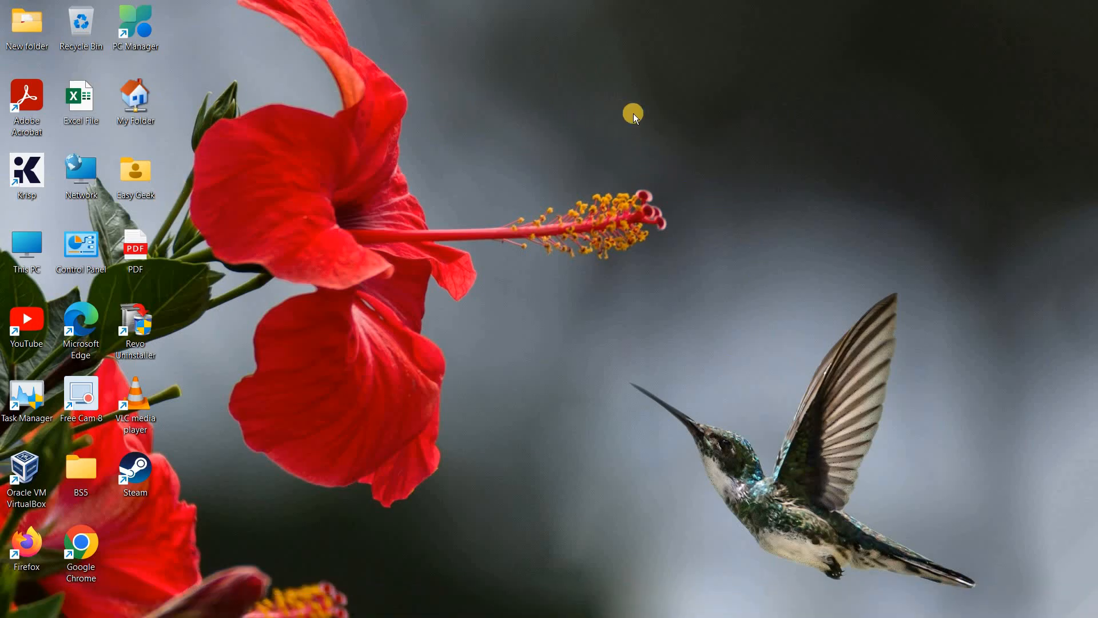
mouse_move(118, 590)
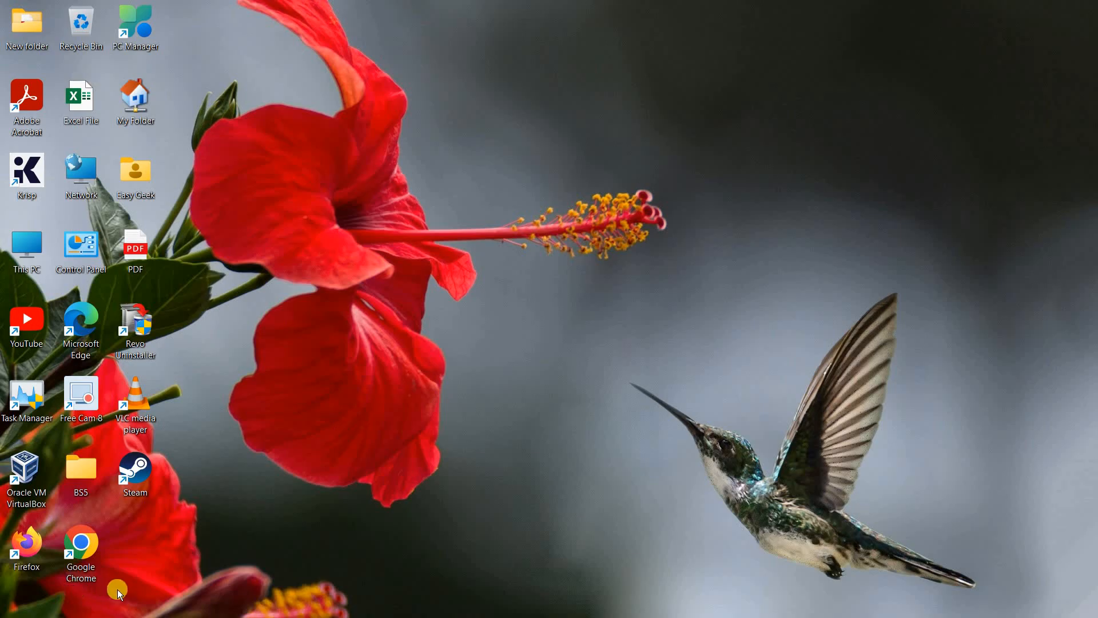
mouse_move(475, 604)
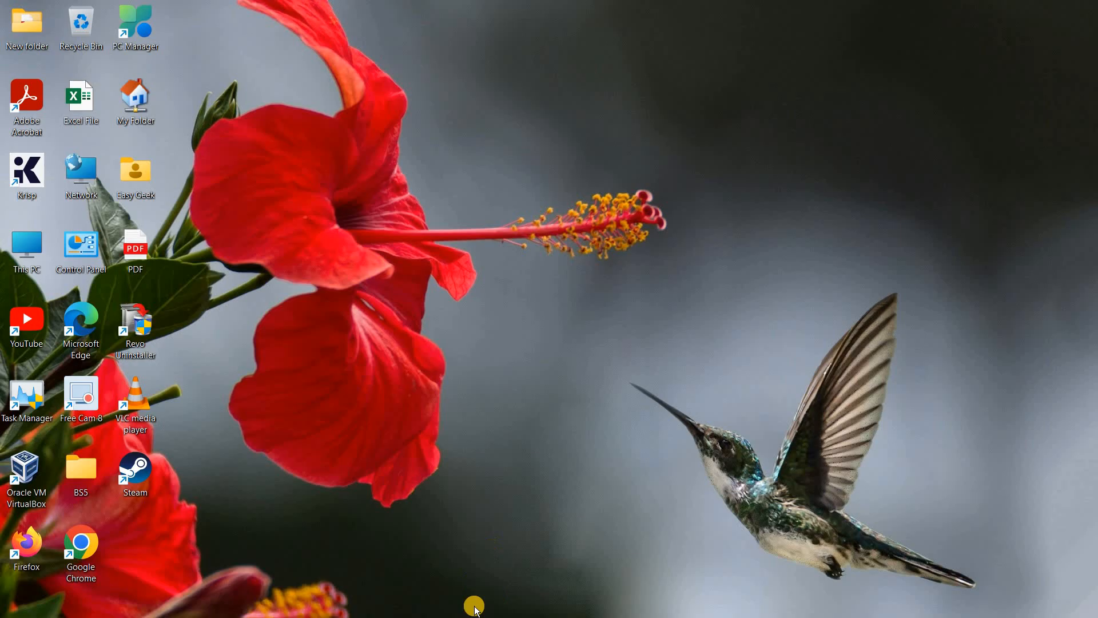
- Reach the Personalisation > Taskbar settings page from the taskbar's right-click menu
left_click(23, 600)
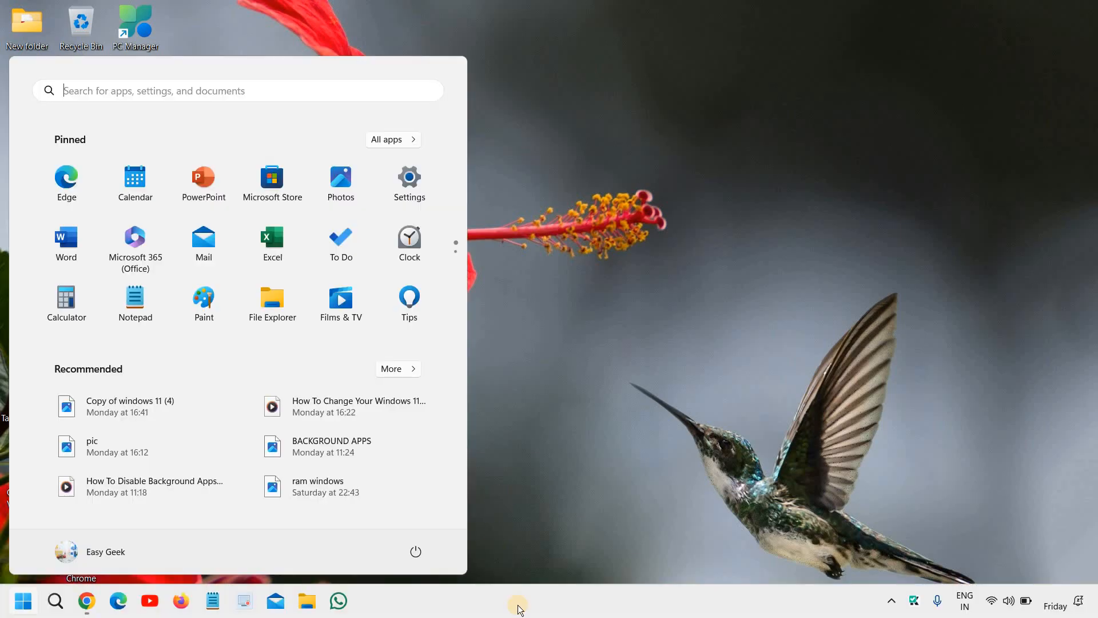
right_click(518, 604)
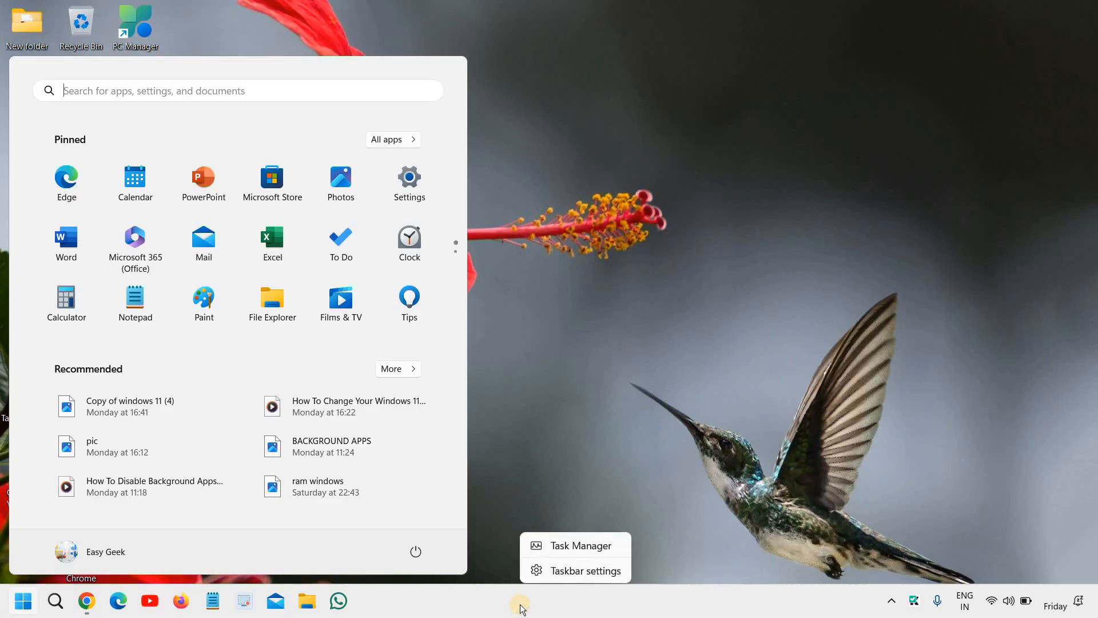
left_click(532, 600)
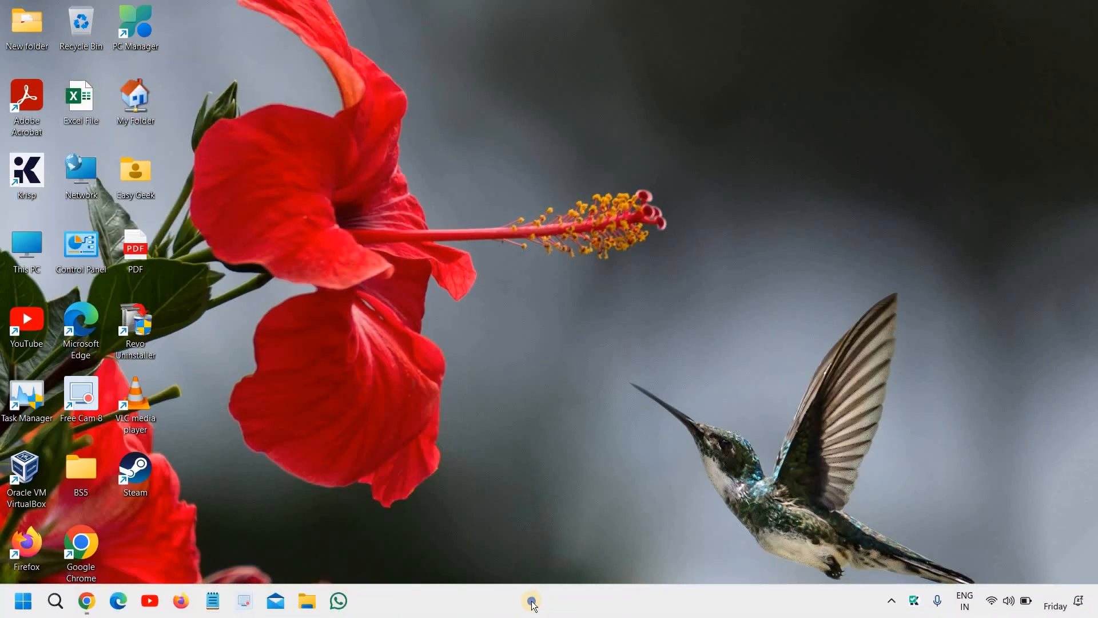
right_click(532, 600)
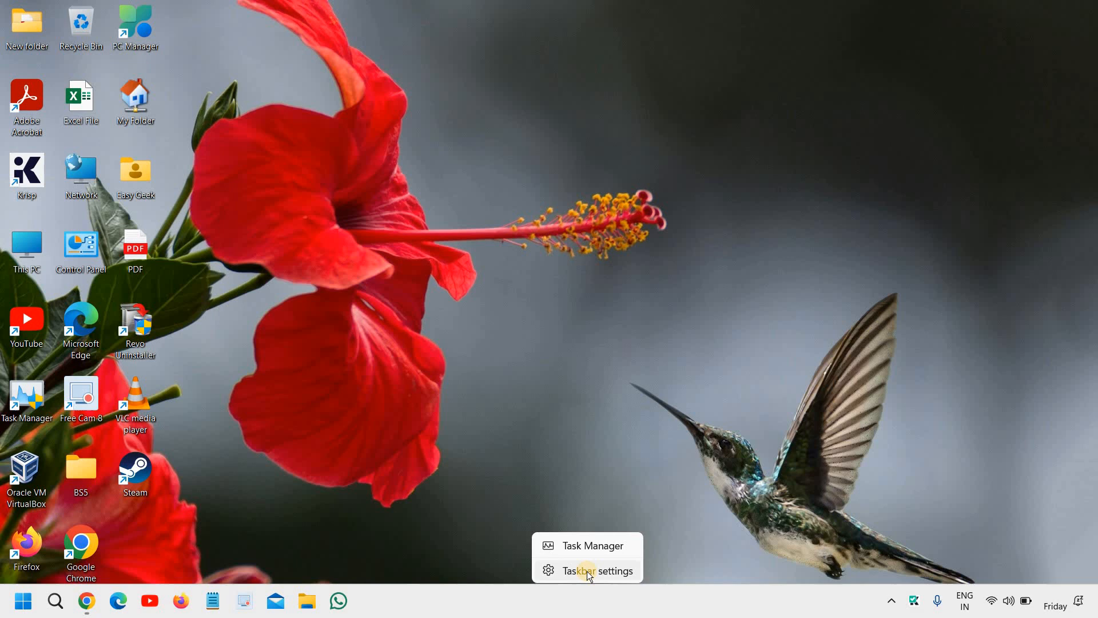
left_click(586, 570)
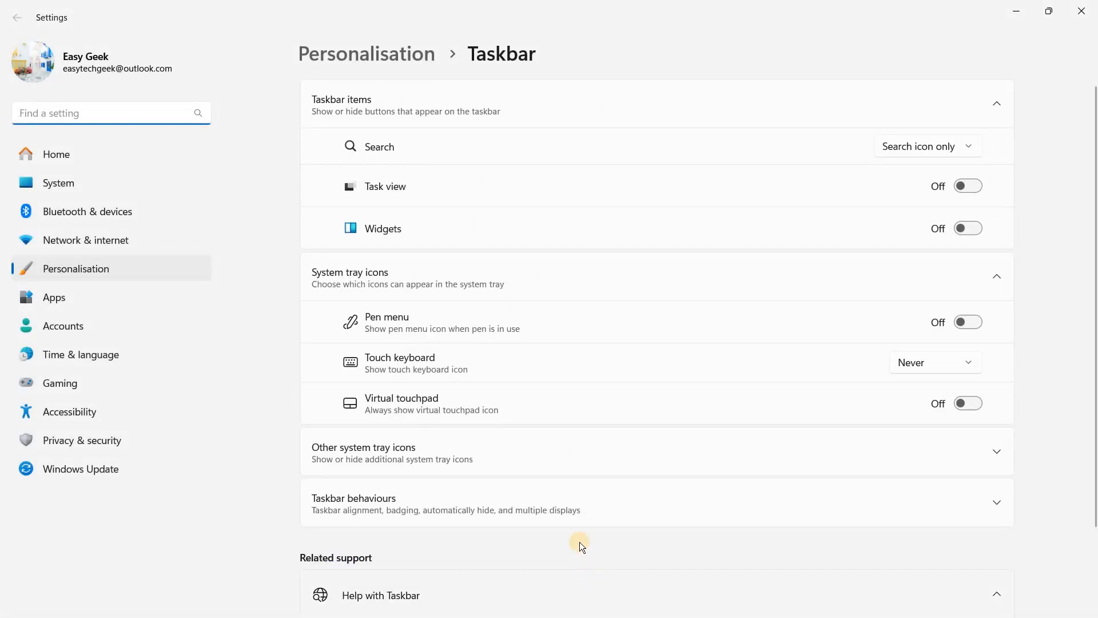
- Scroll the Taskbar page down to the expanded Taskbar behaviours section
scroll("down", 3)
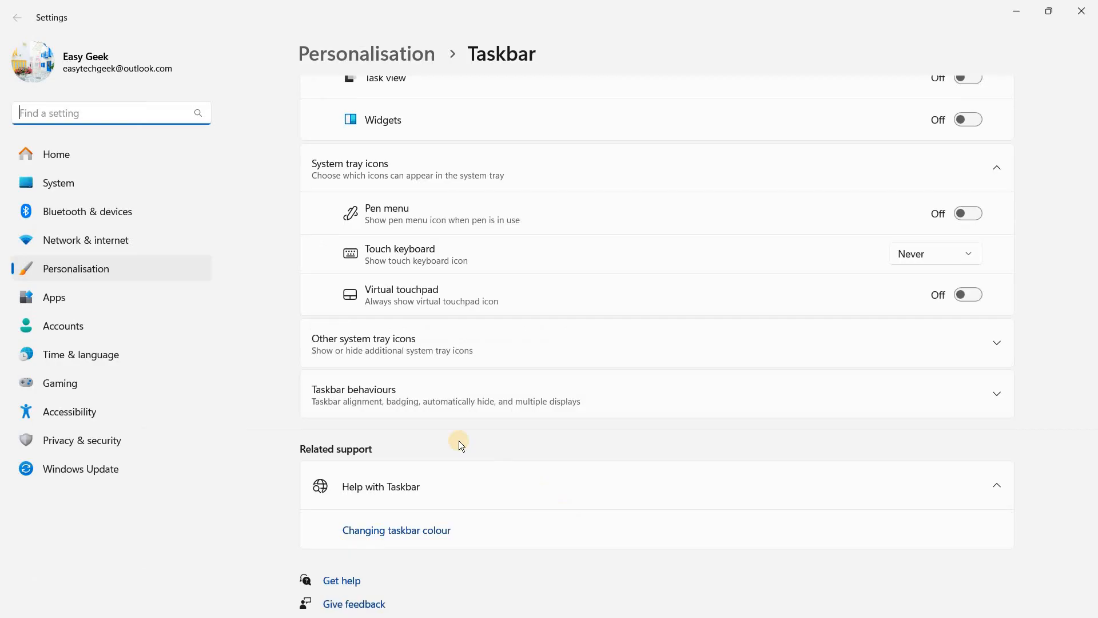
mouse_move(335, 412)
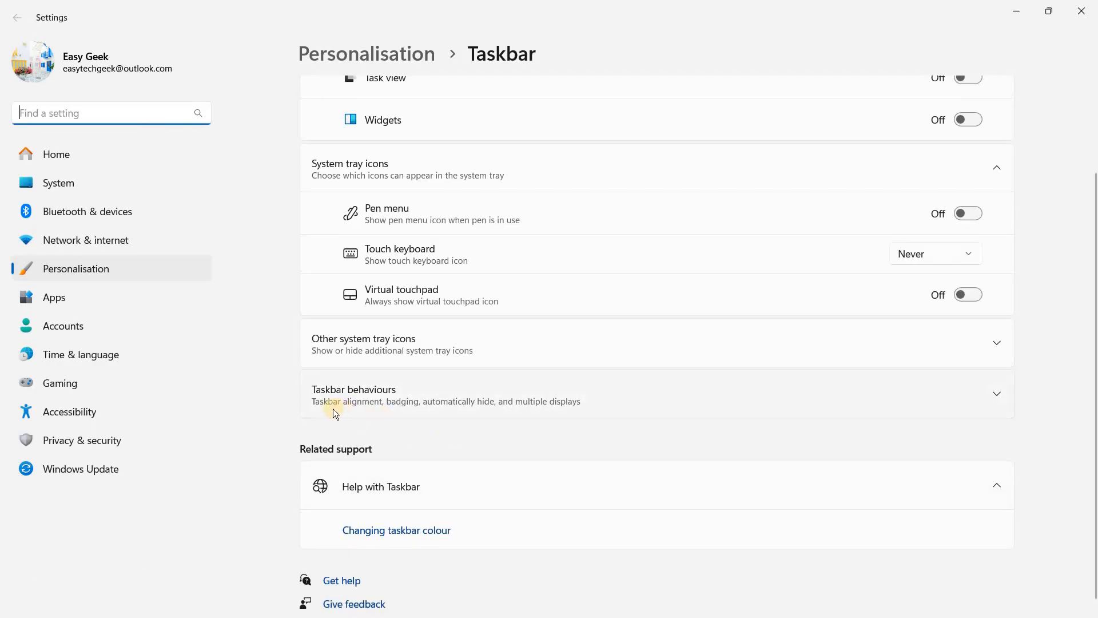
mouse_move(430, 413)
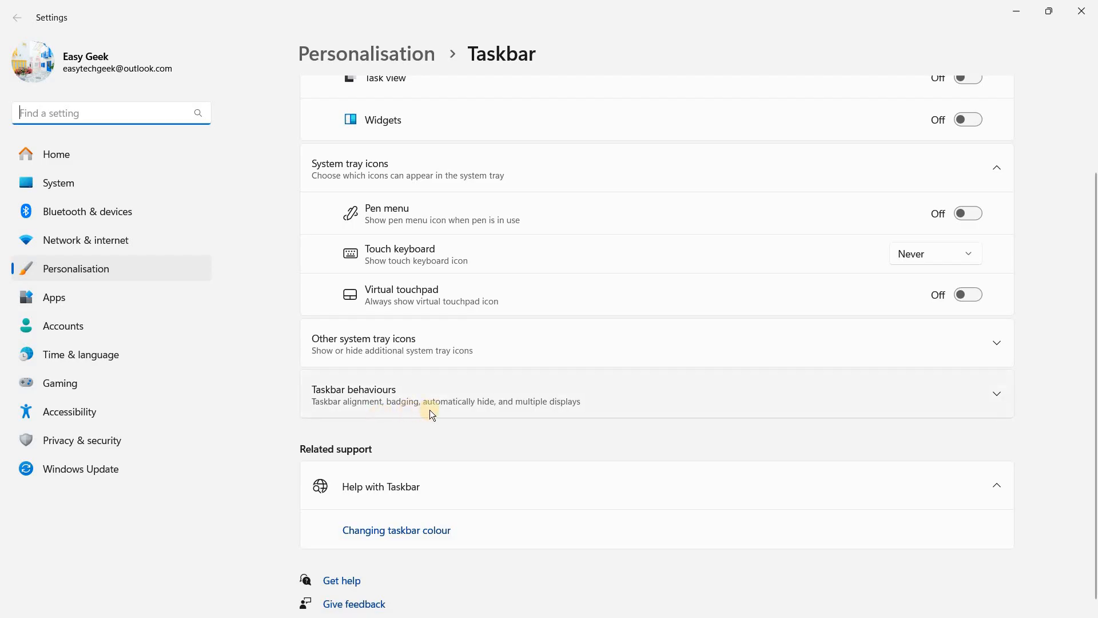
mouse_move(572, 405)
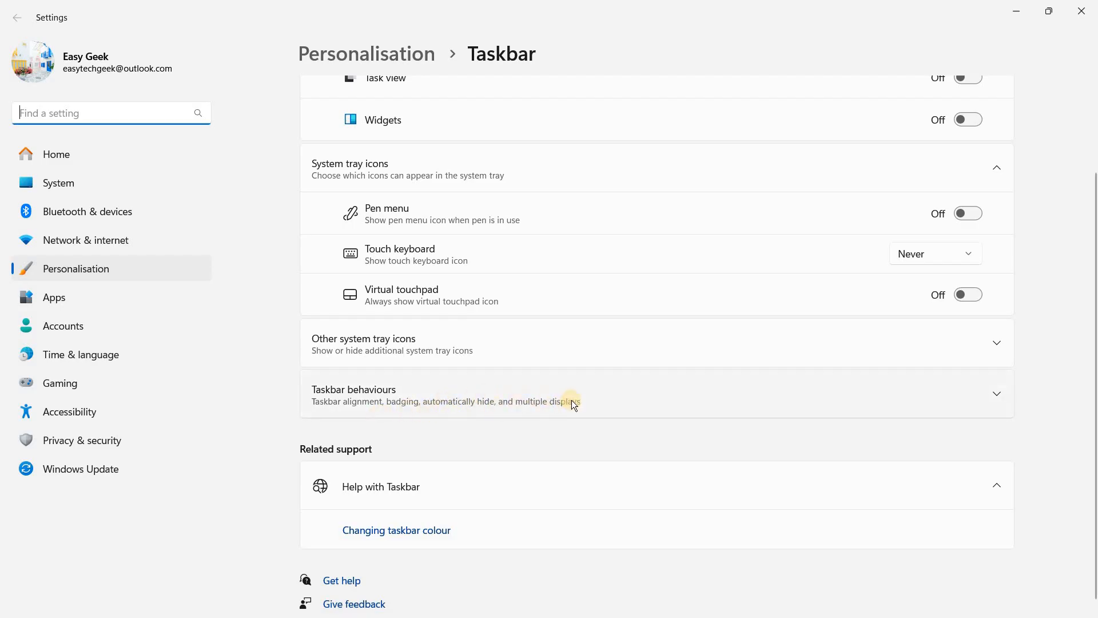
mouse_move(500, 414)
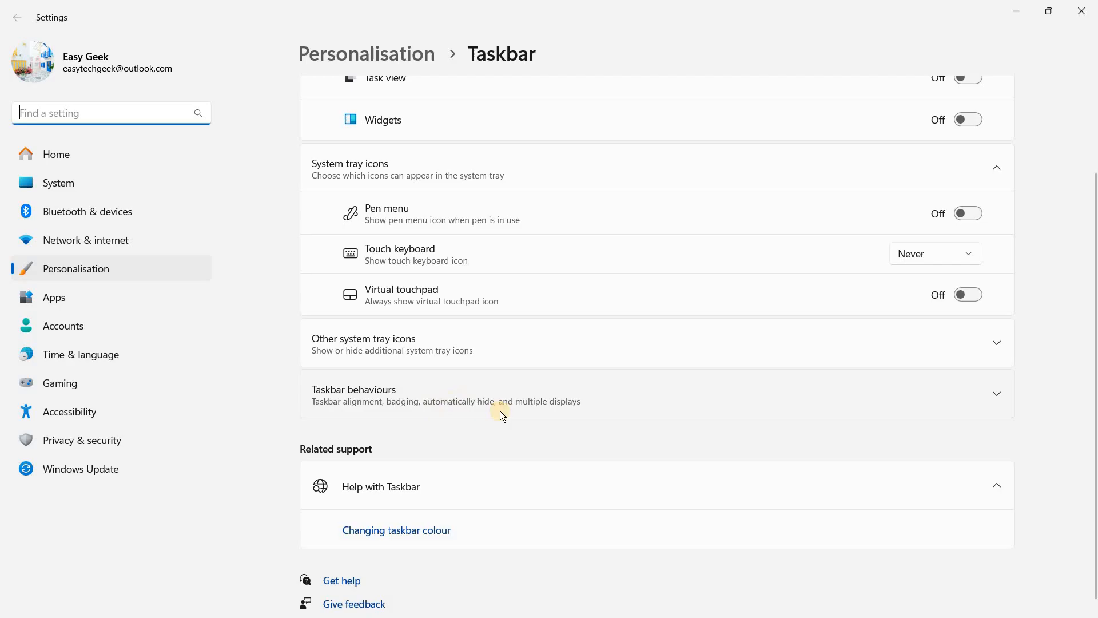
mouse_move(414, 393)
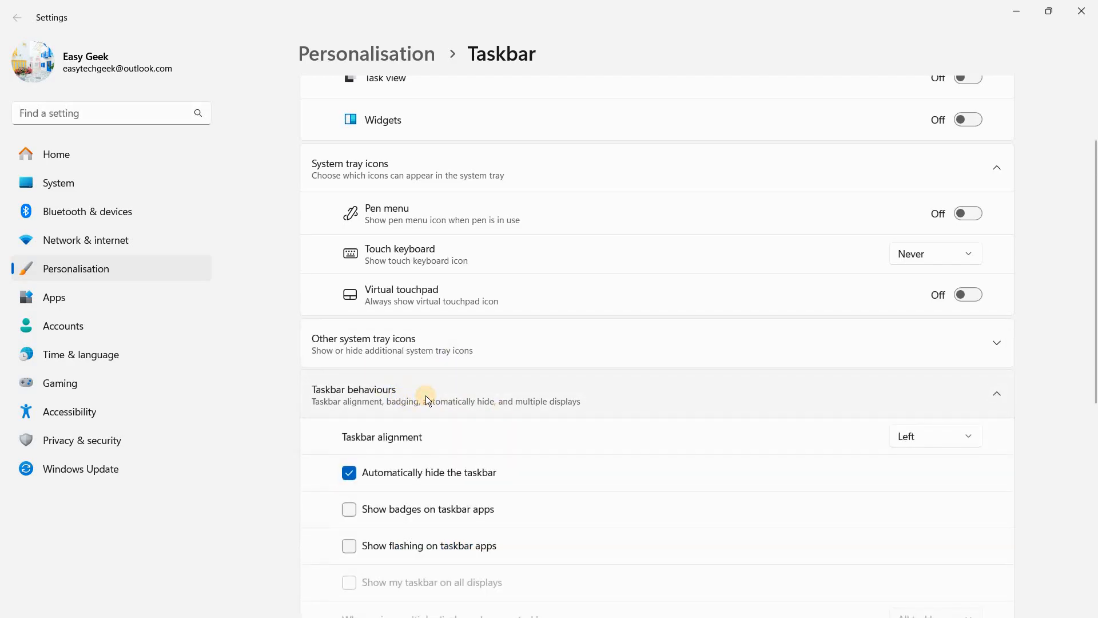
scroll("down", 3)
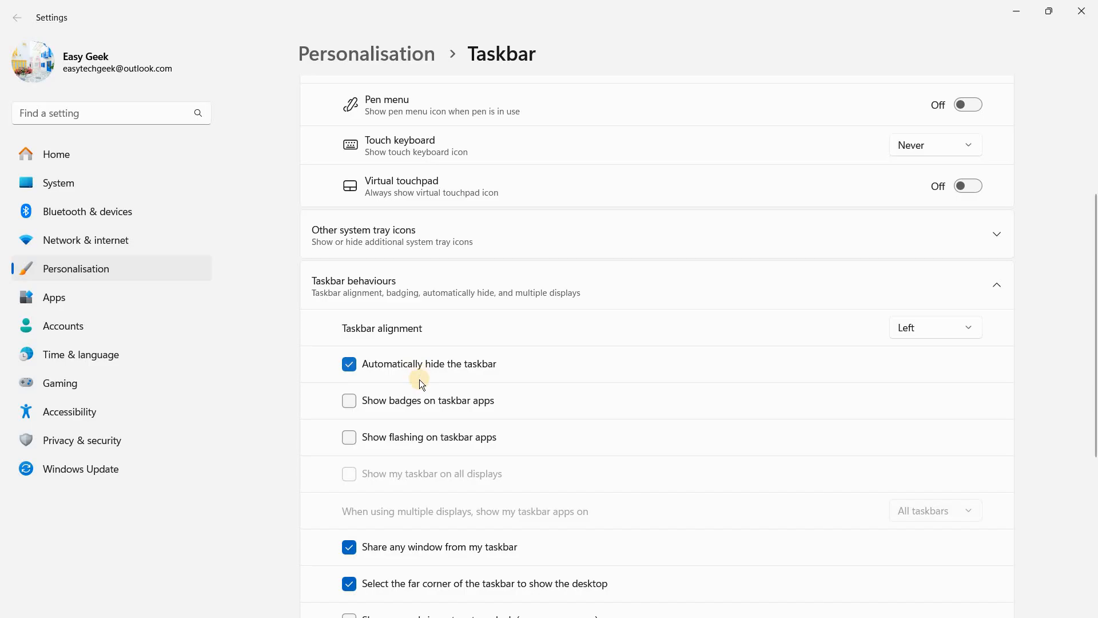
mouse_move(325, 369)
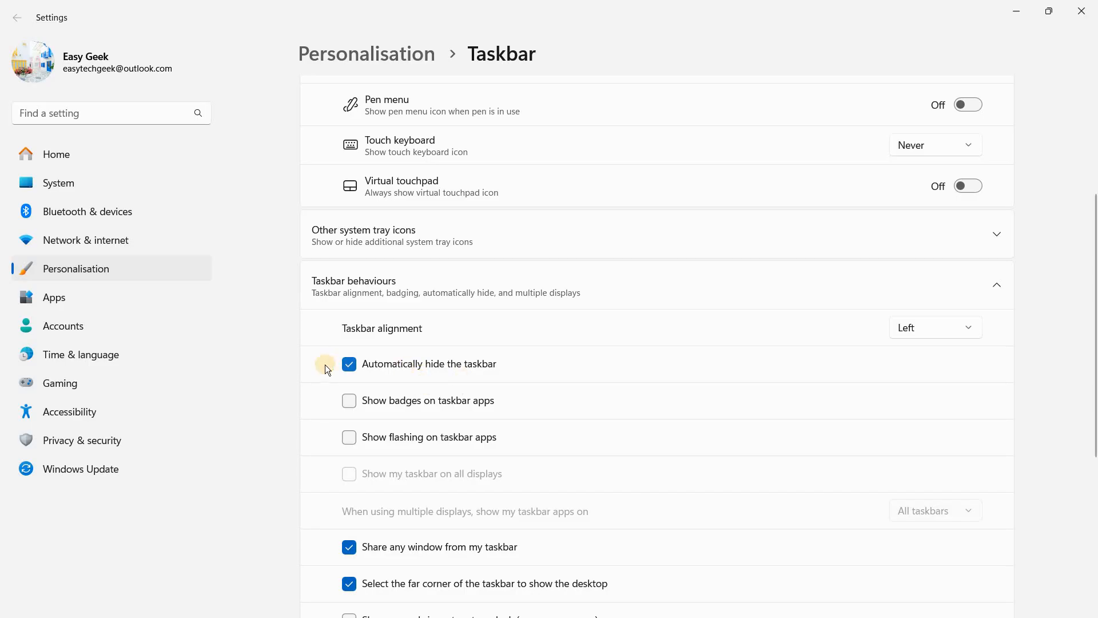
- Toggle 'Automatically hide the taskbar' off, back on, then off again
left_click(349, 364)
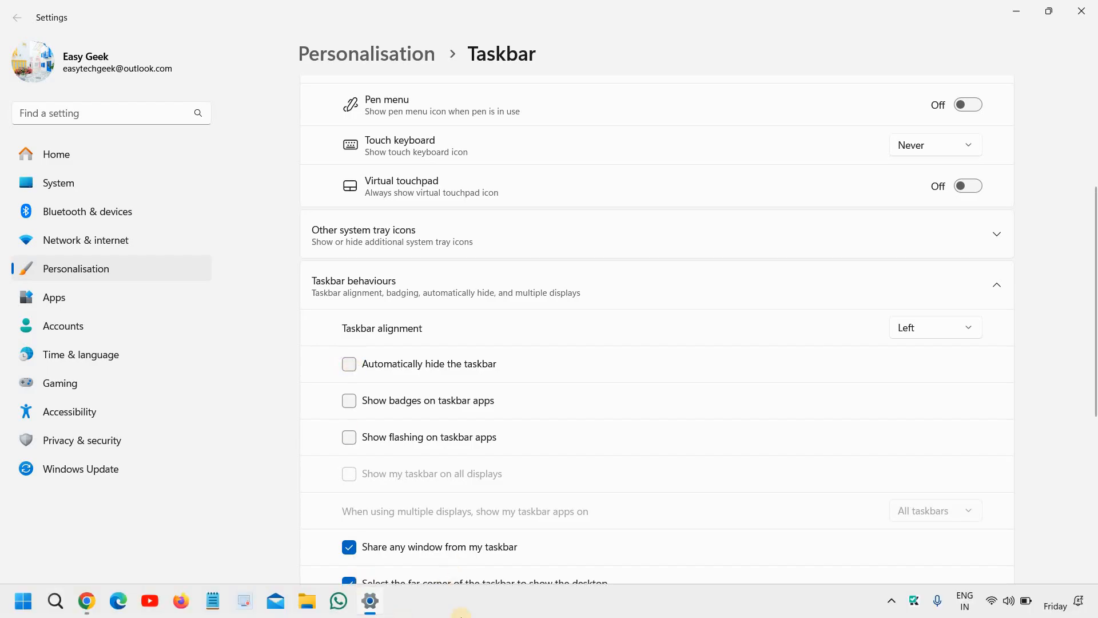
mouse_move(350, 364)
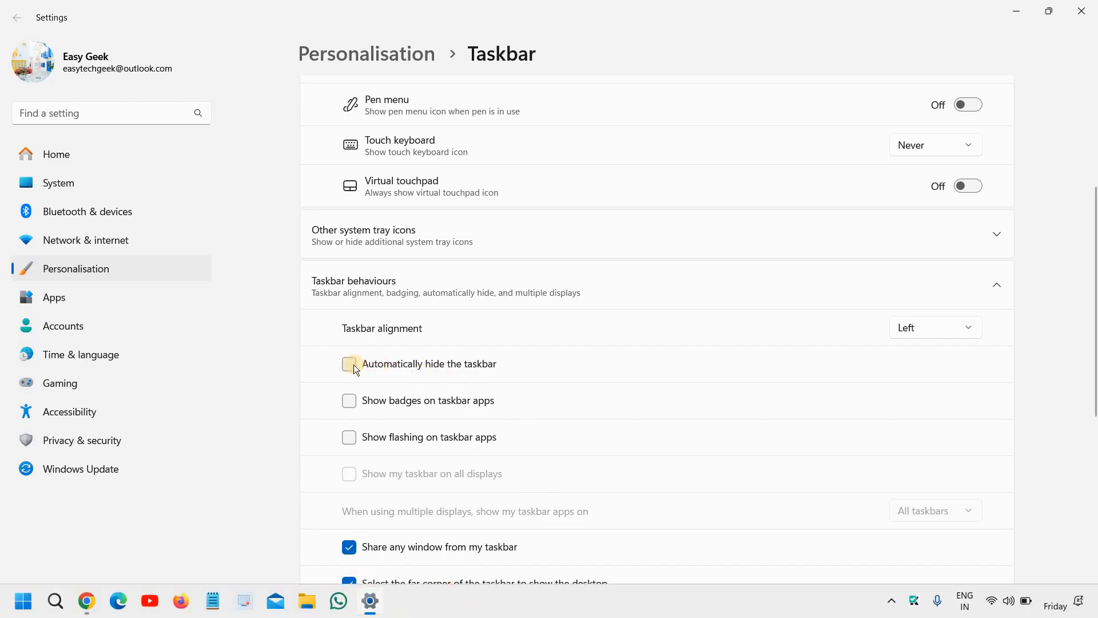
left_click(349, 364)
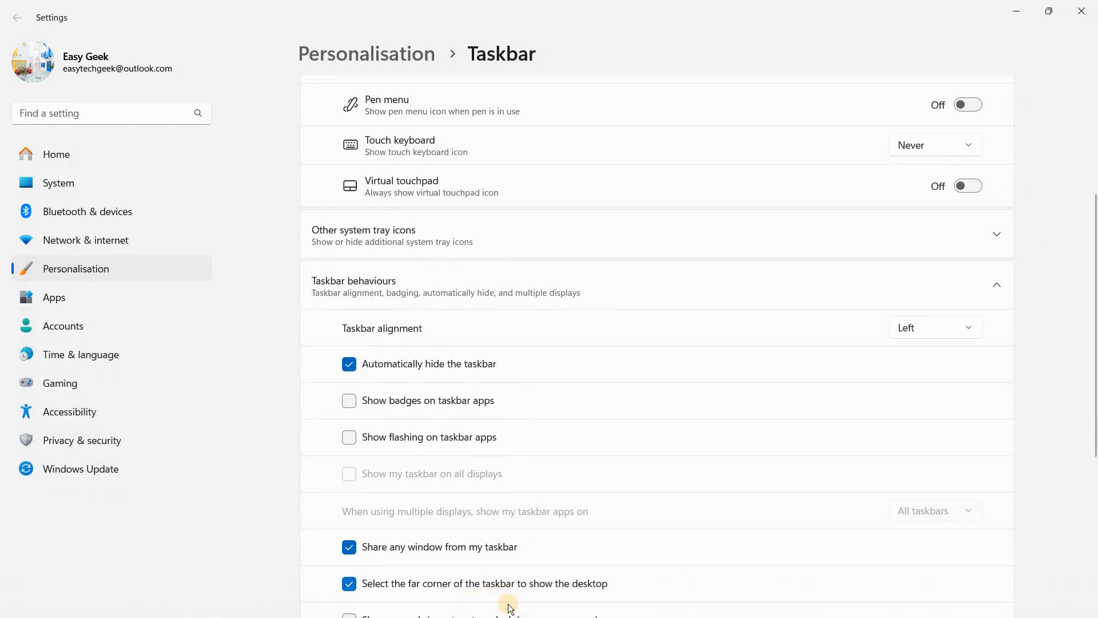
left_click(349, 364)
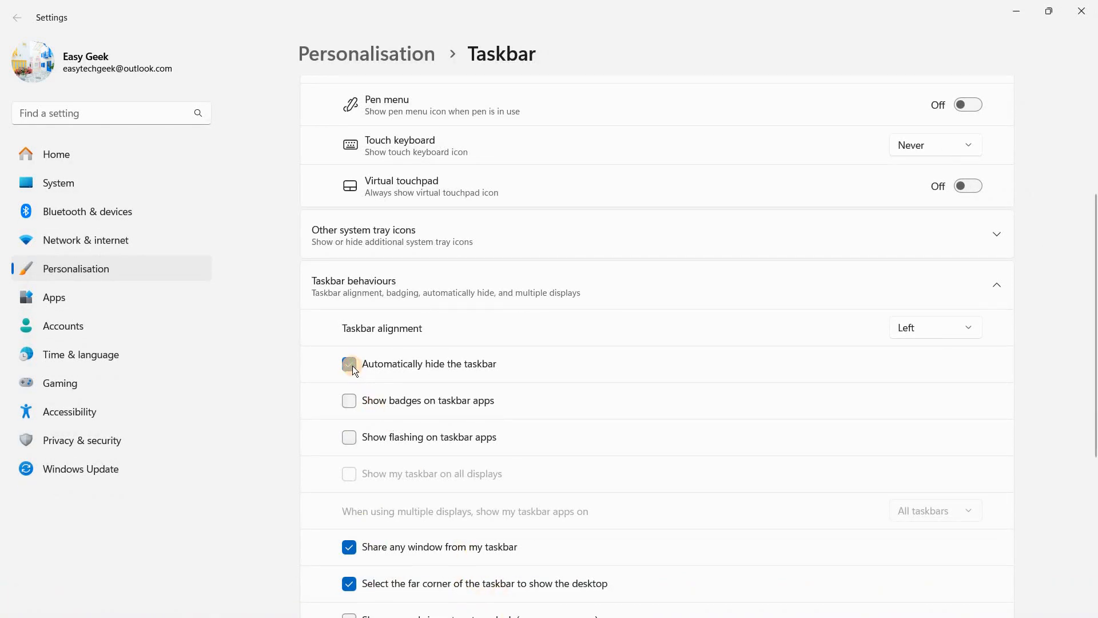
- Close Settings and return to the desktop with the taskbar visible
left_click(349, 364)
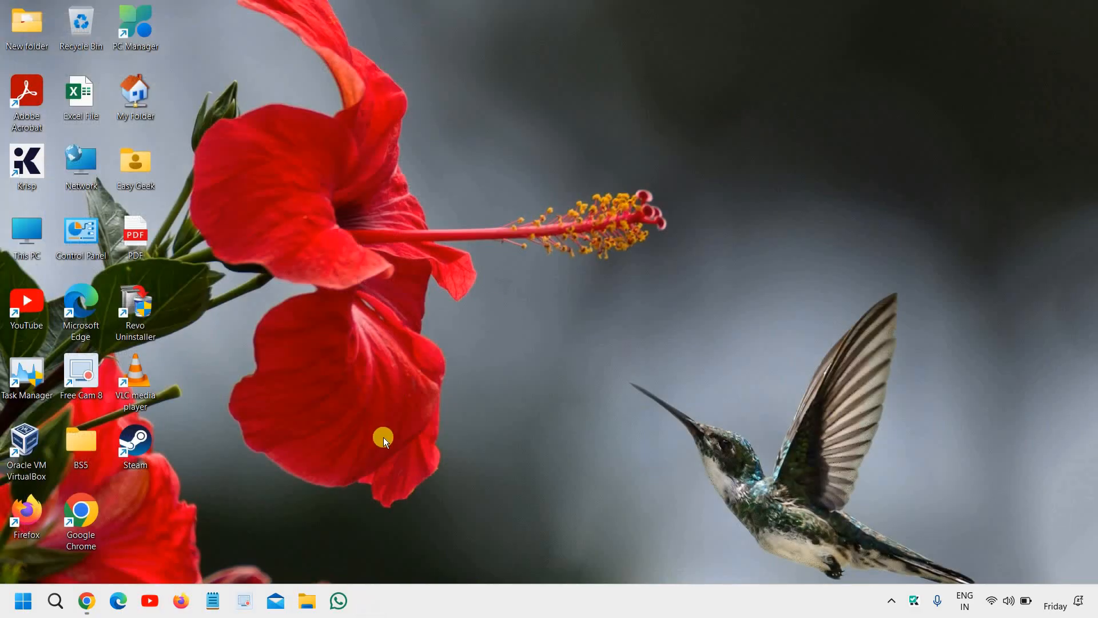
mouse_move(500, 366)
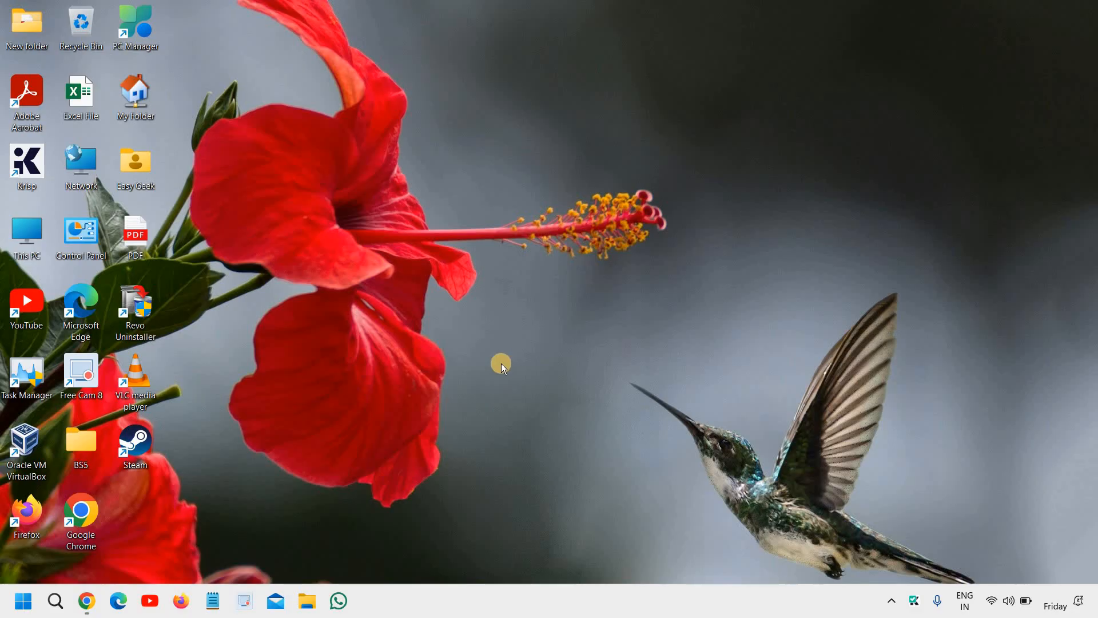